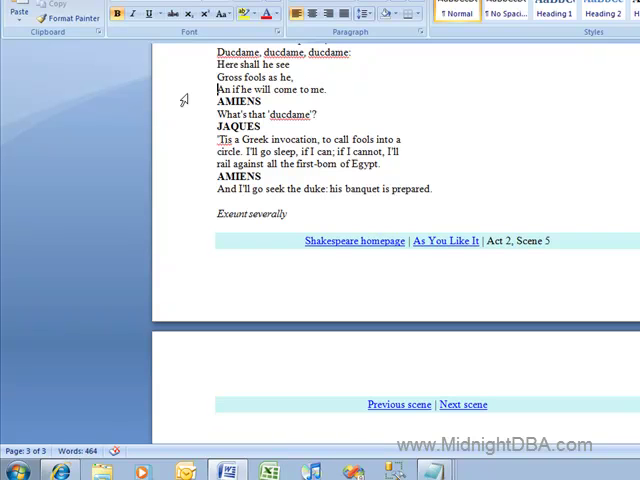
pyautogui.scroll(3)
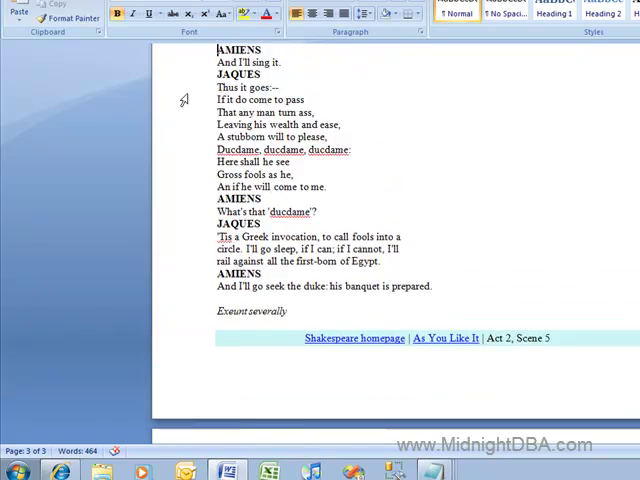
pyautogui.scroll(3)
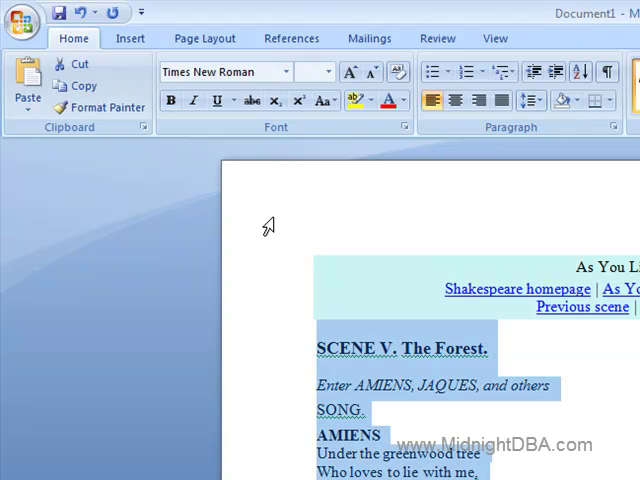
pyautogui.scroll(-3)
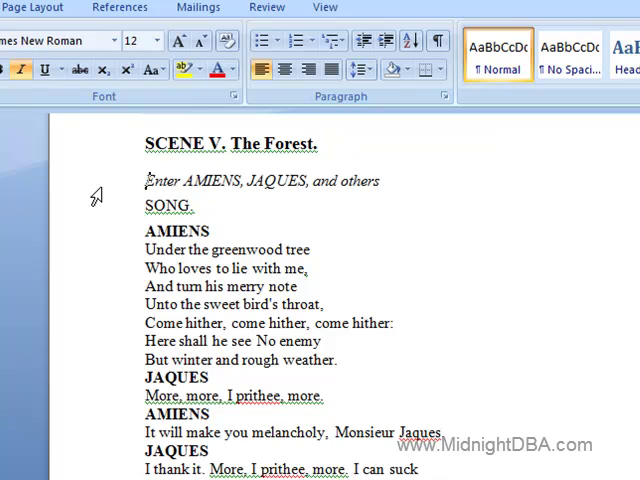
pyautogui.scroll(-3)
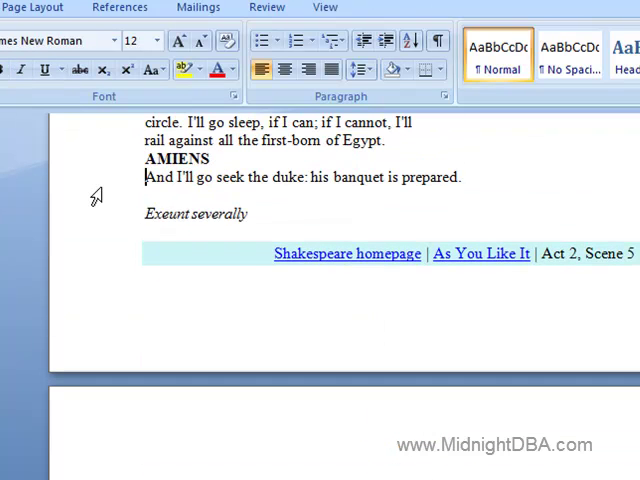